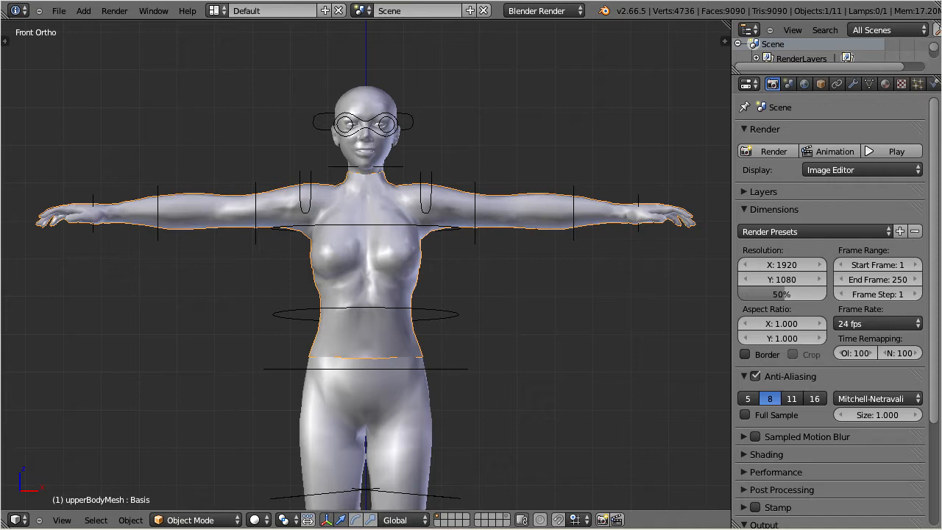
mouse_move(223, 378)
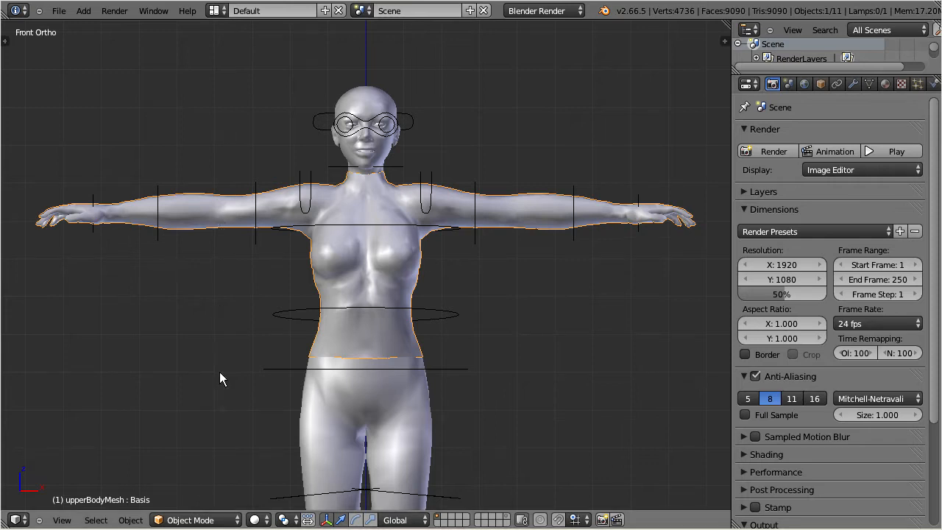
- Switch the upperBodyMesh into Edit Mode from the mode dropdown
left_click(190, 520)
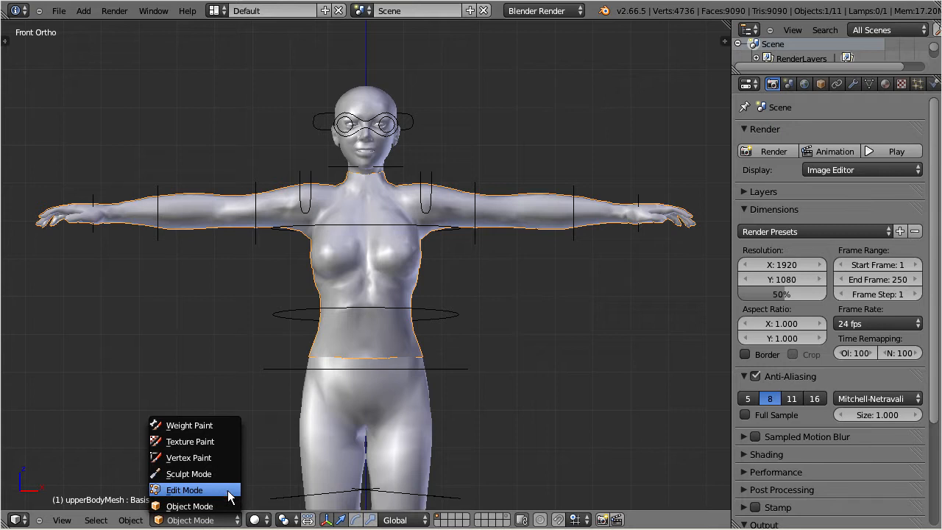
left_click(184, 490)
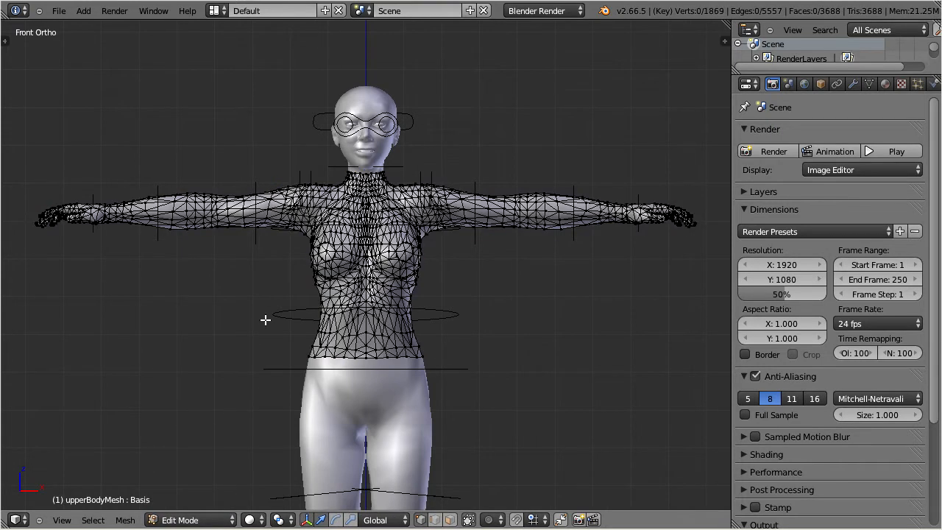
- Select the right and left arm vertices and show the Object Data vertex groups
left_click(467, 520)
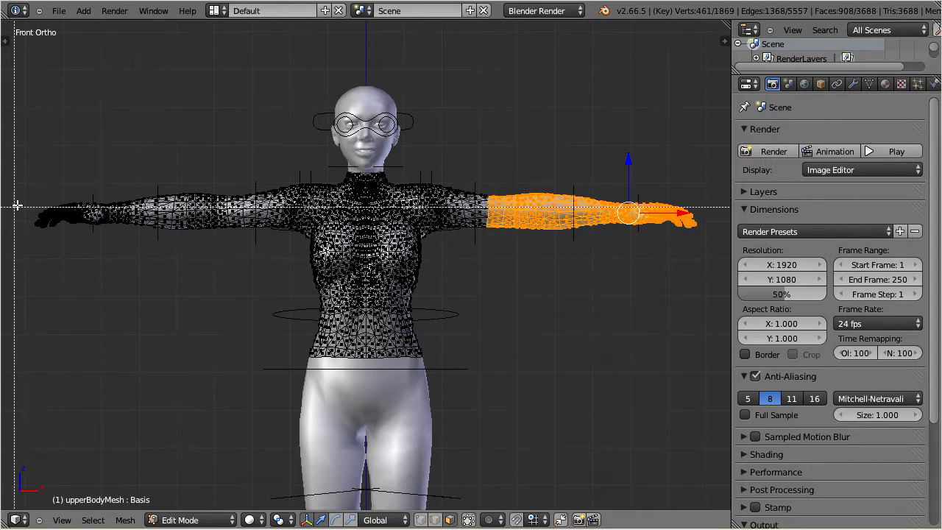
left_click_drag(18, 177, 226, 274)
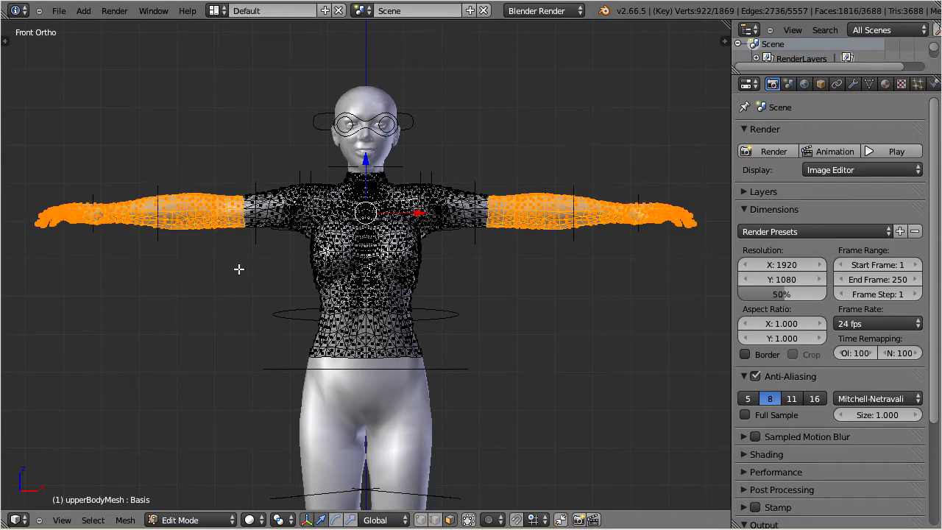
mouse_move(491, 266)
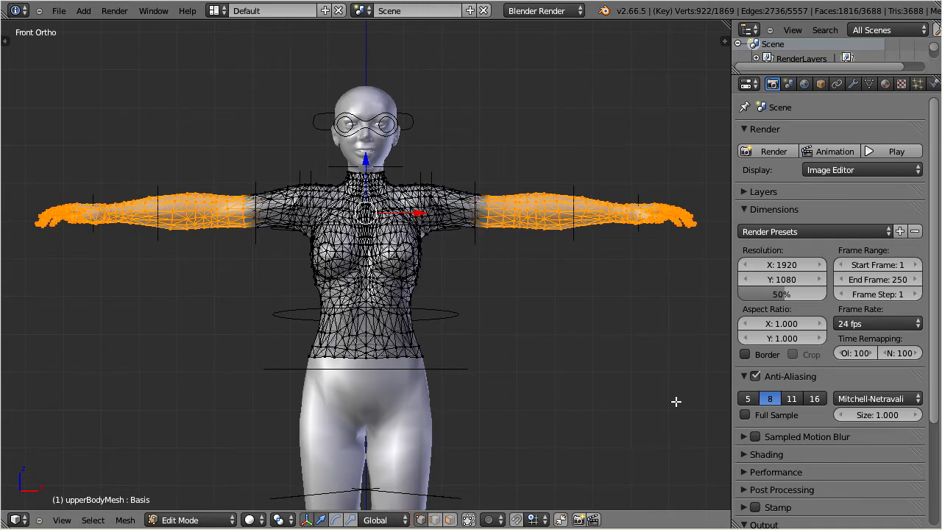
left_click(870, 83)
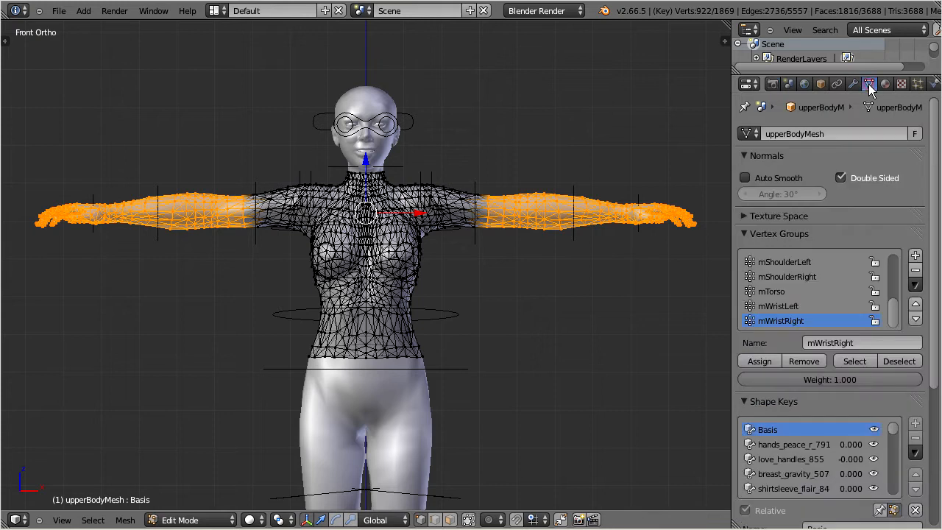
- Add an 'alpha mask' vertex group and assign the selected arm vertices to it
left_click(916, 255)
type("alpha mask")
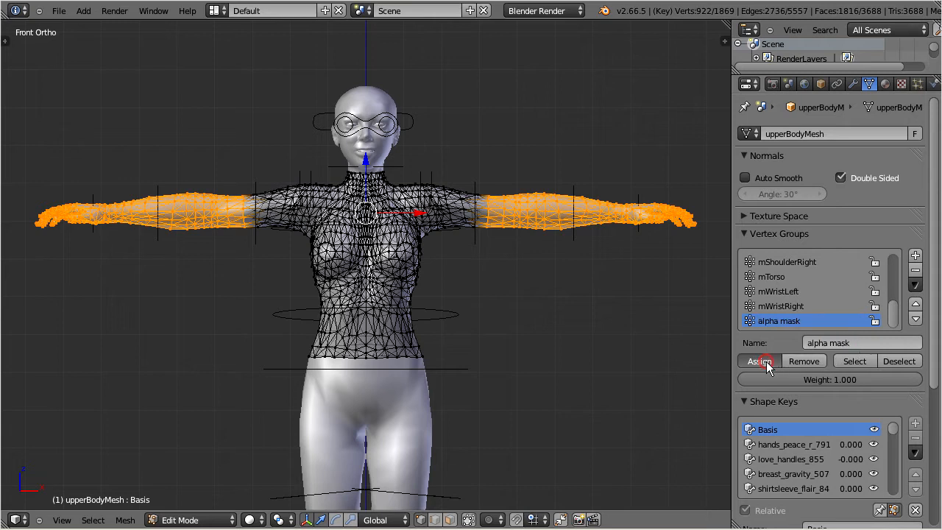
left_click(759, 361)
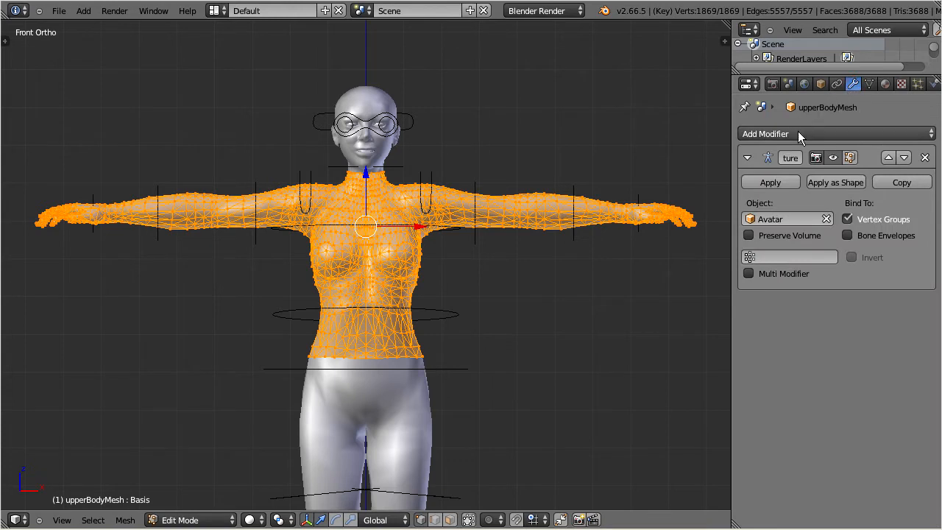
- Add a Mask modifier using the alpha mask group, displayed in Edit Mode
left_click(766, 133)
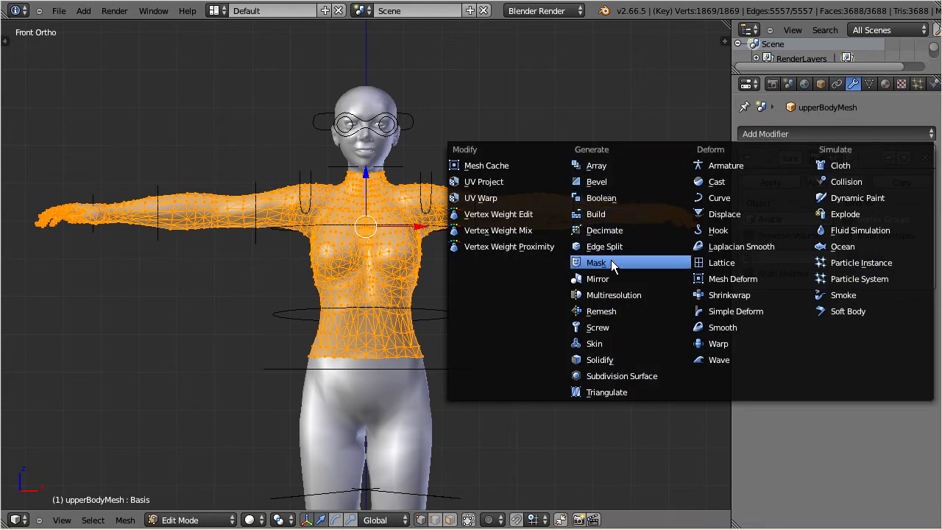
mouse_move(629, 266)
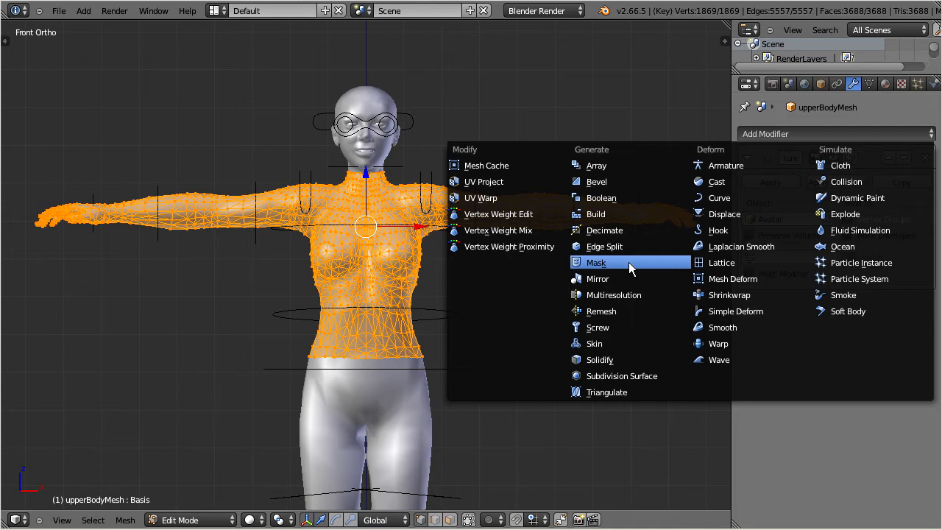
left_click(596, 262)
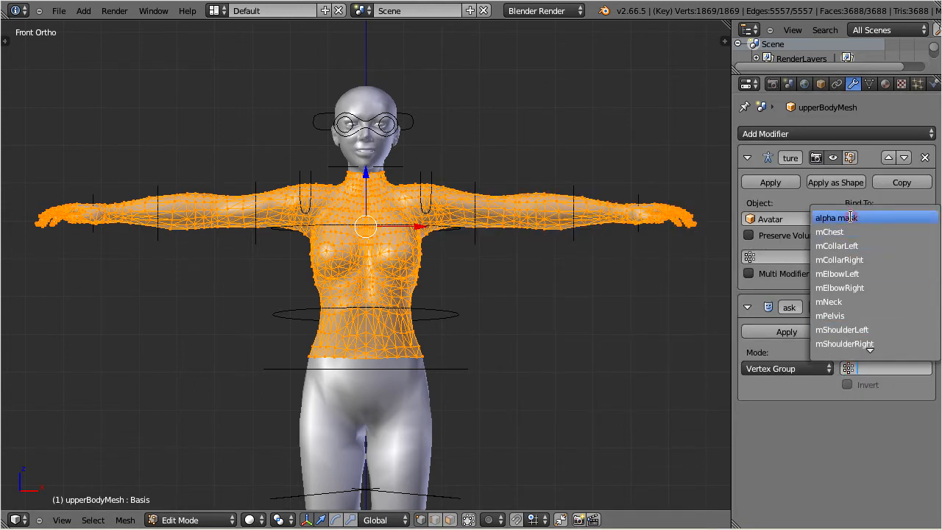
left_click(835, 217)
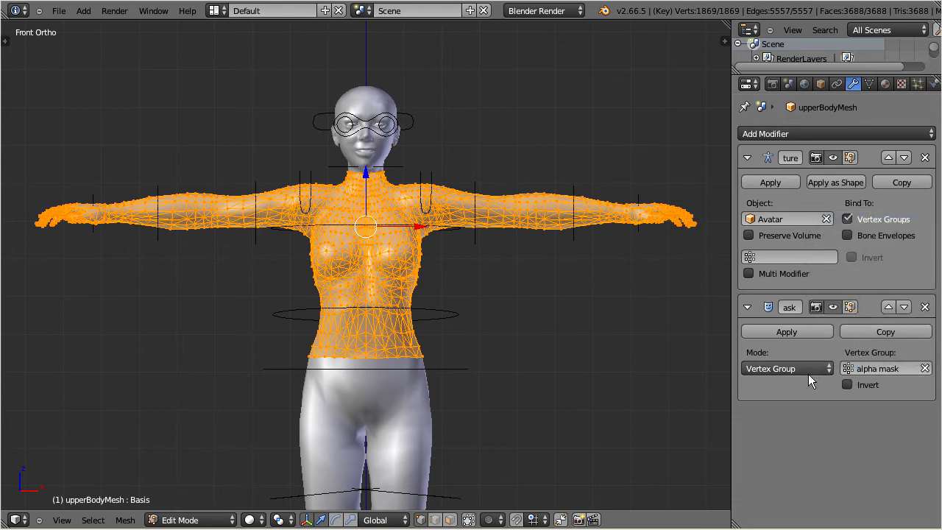
left_click(864, 307)
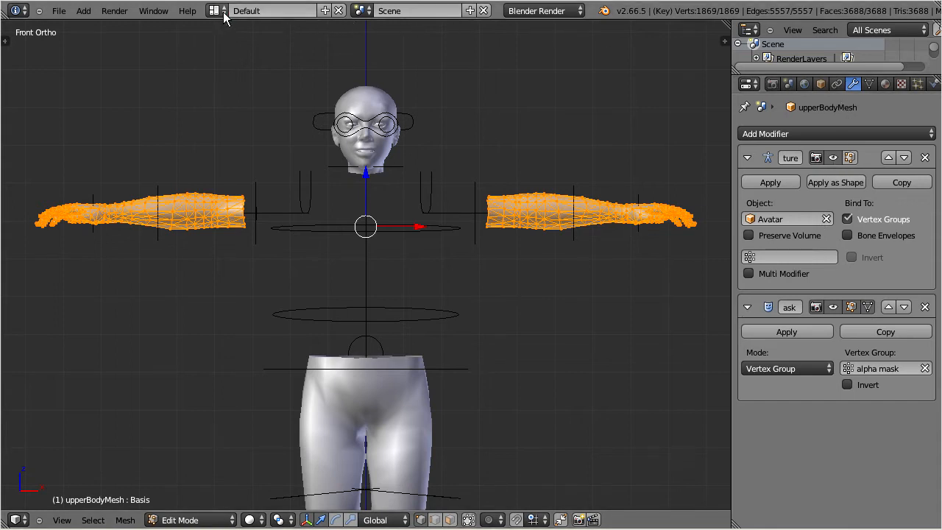
- In the UV Editing layout, create a new 512-wide image named Untitled
left_click(215, 11)
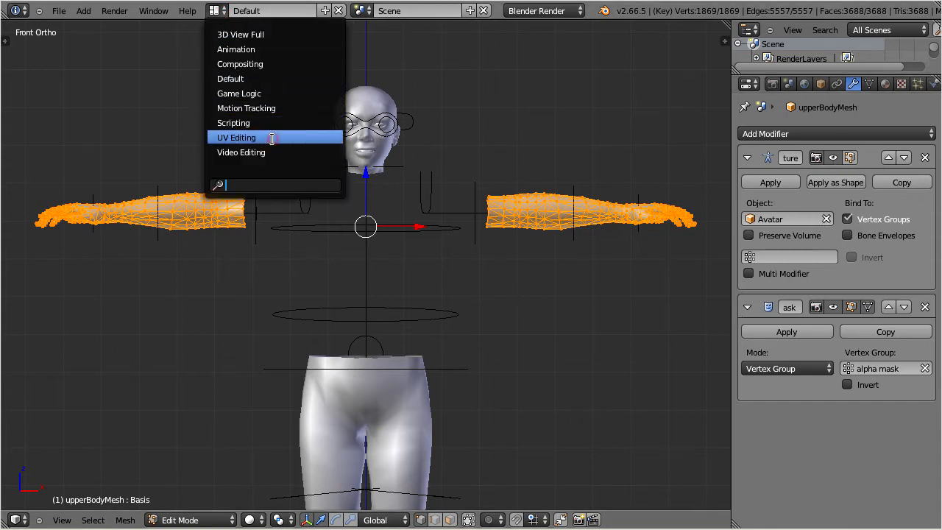
left_click(236, 138)
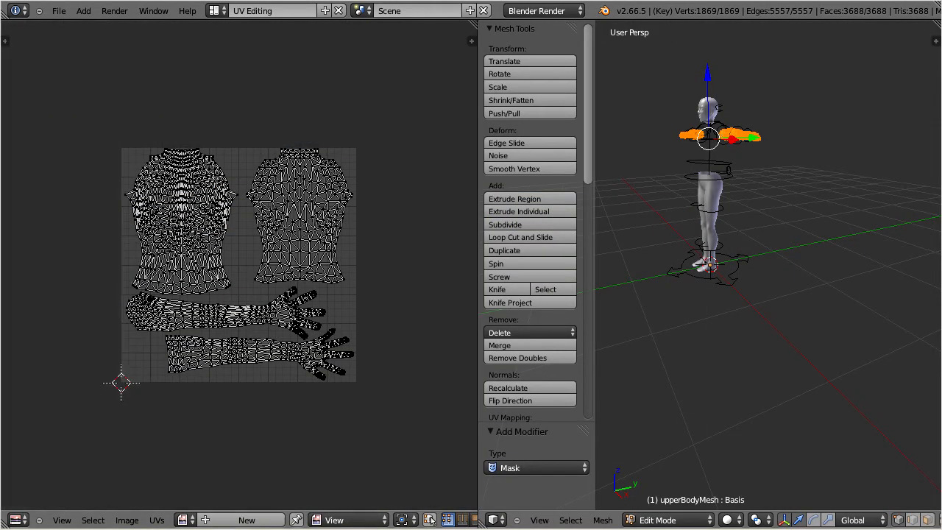
left_click(127, 520)
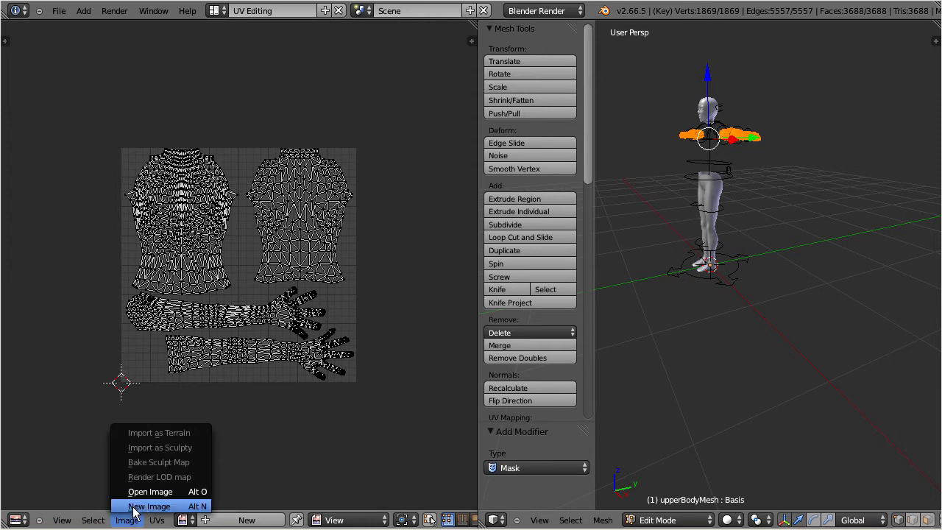
left_click(149, 506)
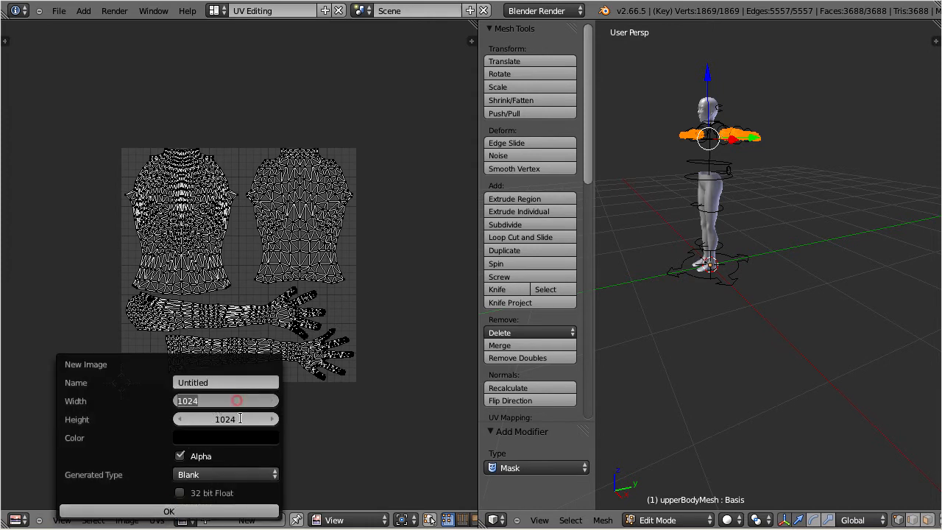
left_click(226, 401)
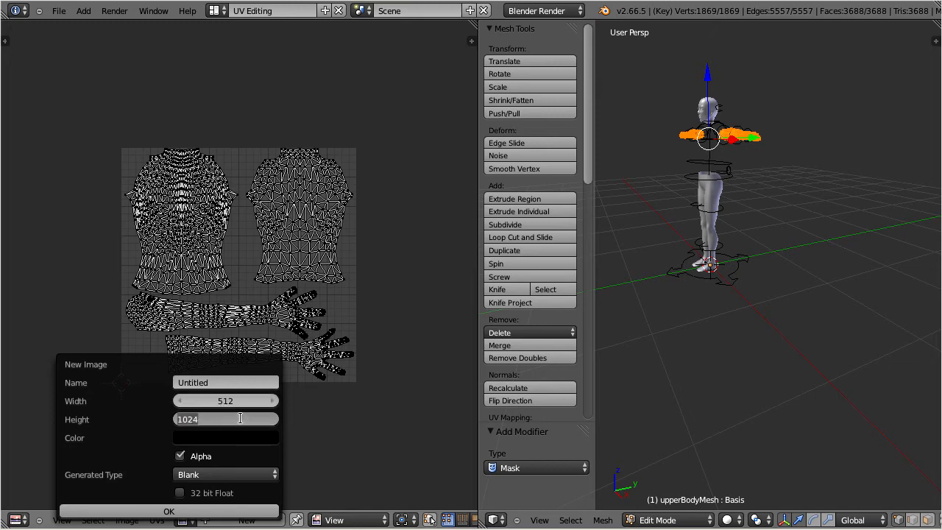
type("512")
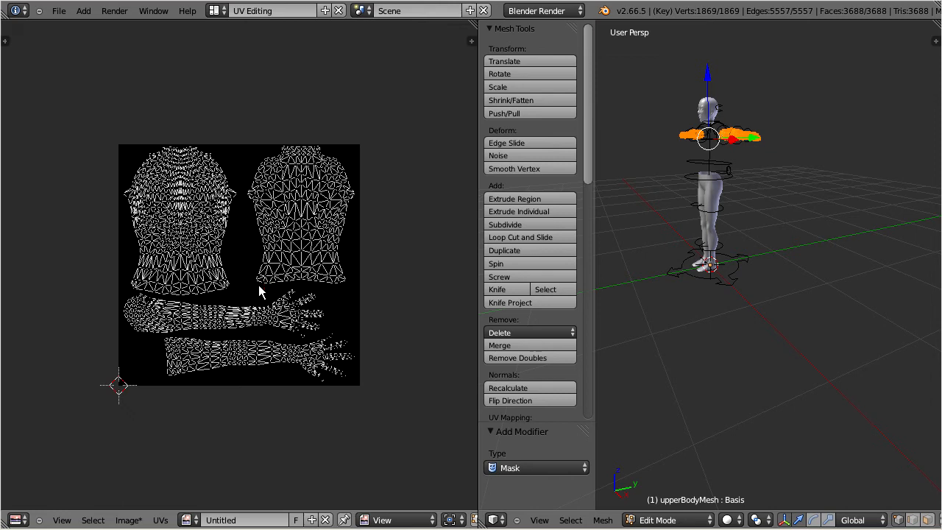
- Return to the Default screen layout
left_click(215, 10)
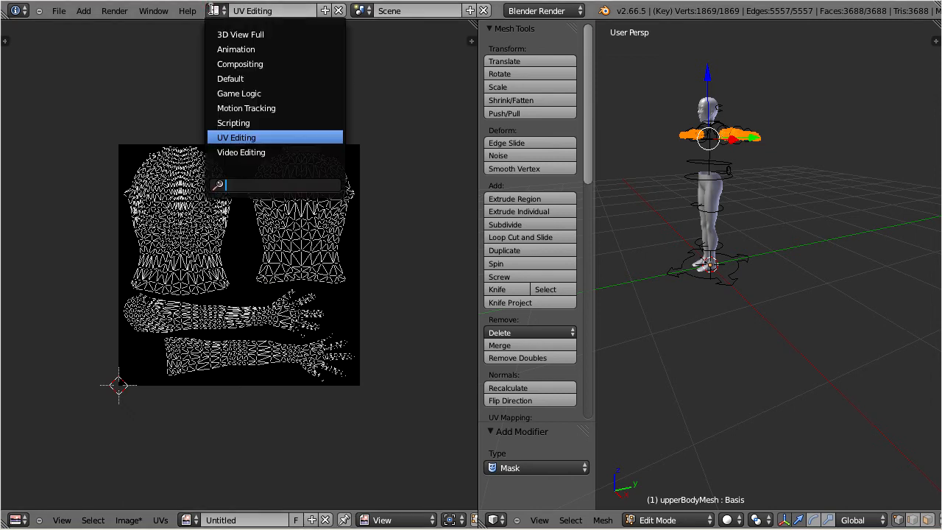
left_click(231, 79)
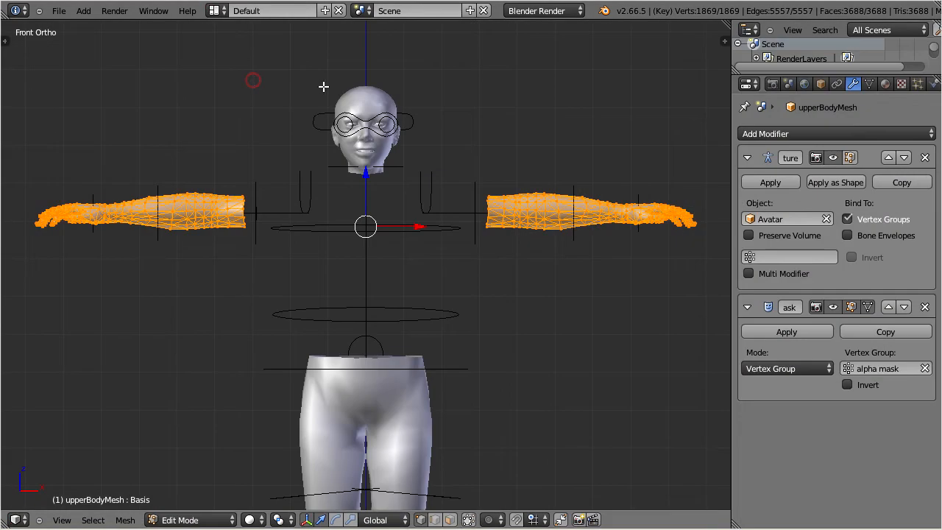
- Set the Bake mode to Textures in the render settings' Bake section
left_click(772, 84)
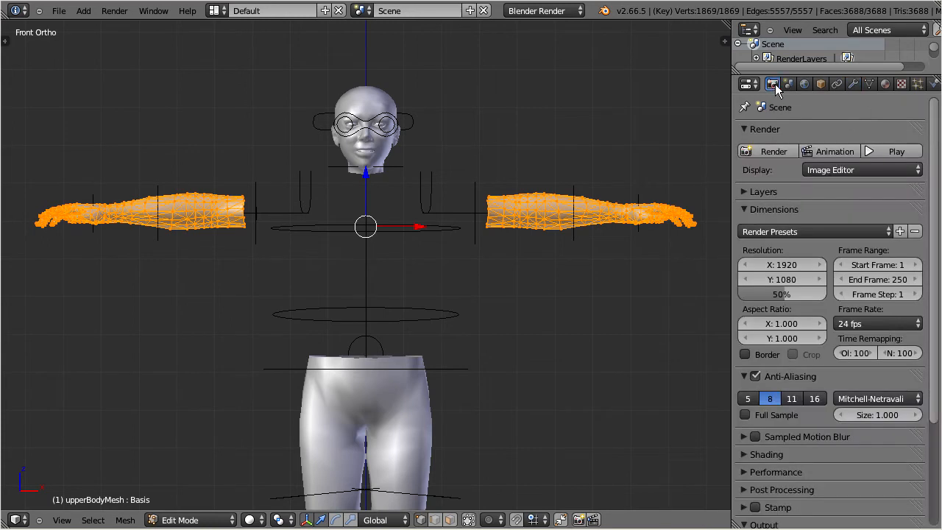
scroll("down", 3)
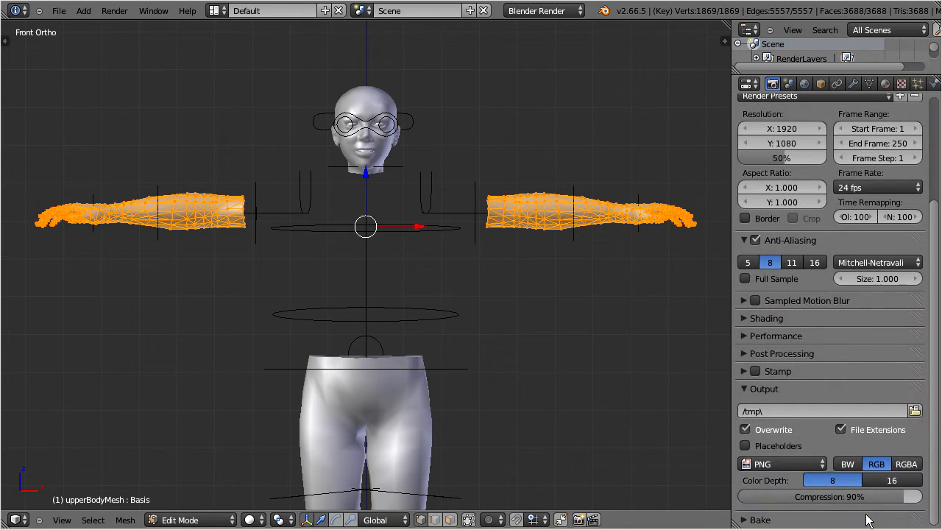
scroll("down", 3)
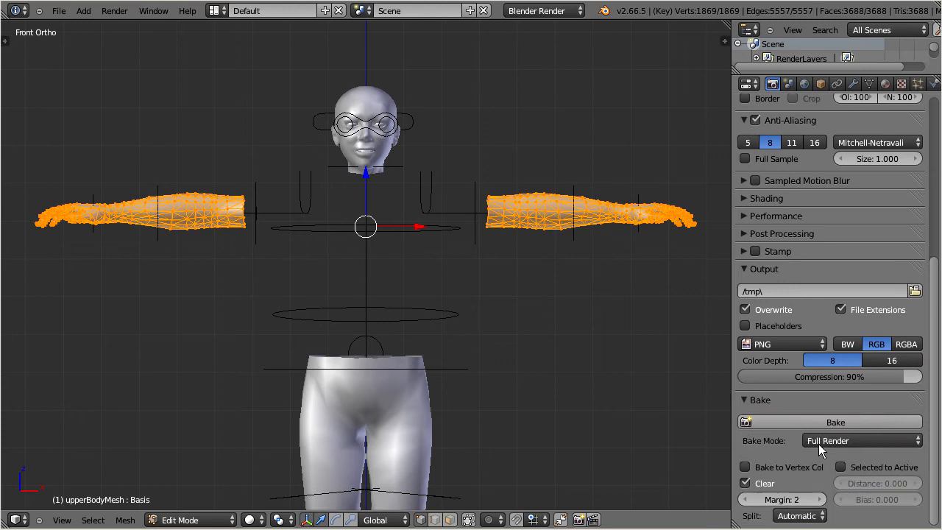
left_click(861, 440)
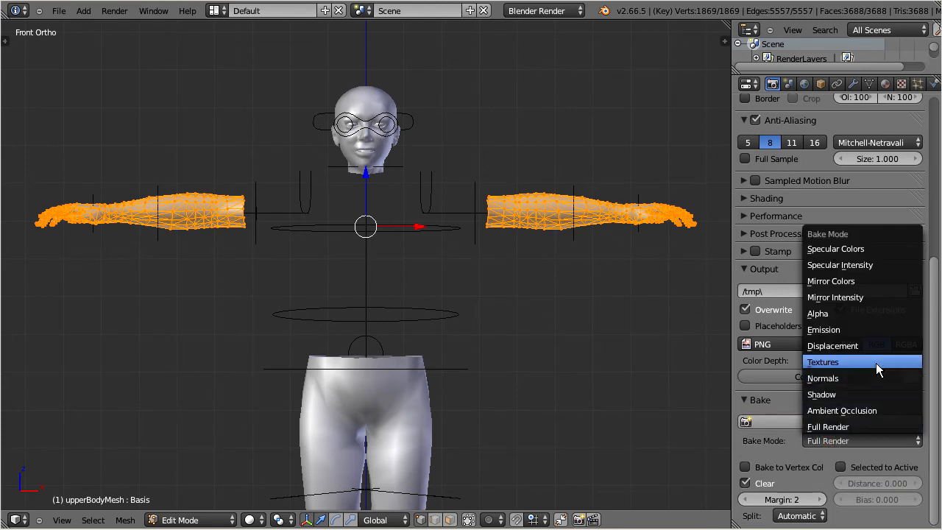
left_click(822, 361)
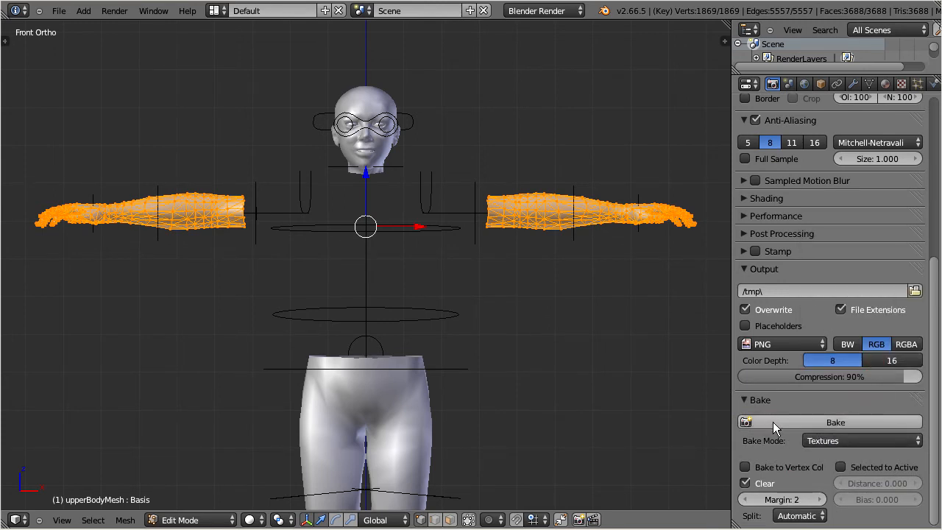
mouse_move(779, 454)
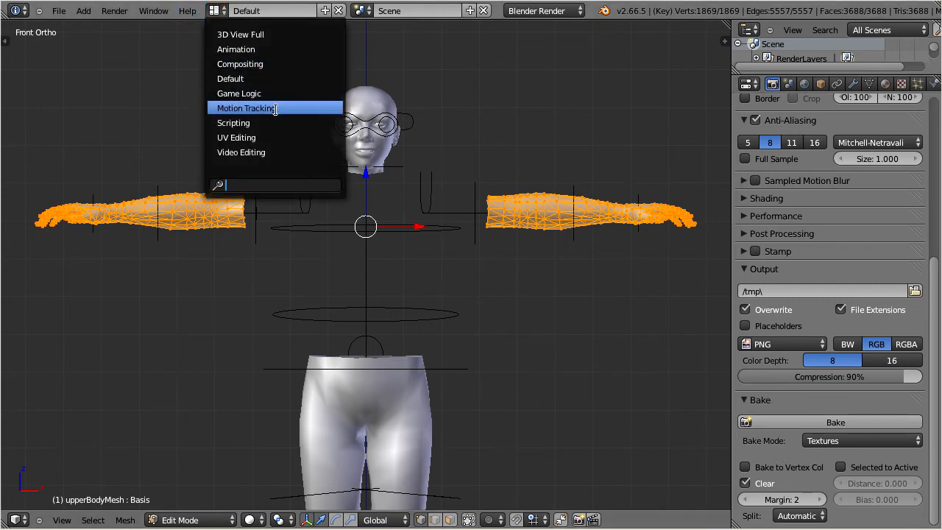
- View the baked white arms-and-hands mask in the UV Editing layout's Image menu
left_click(236, 137)
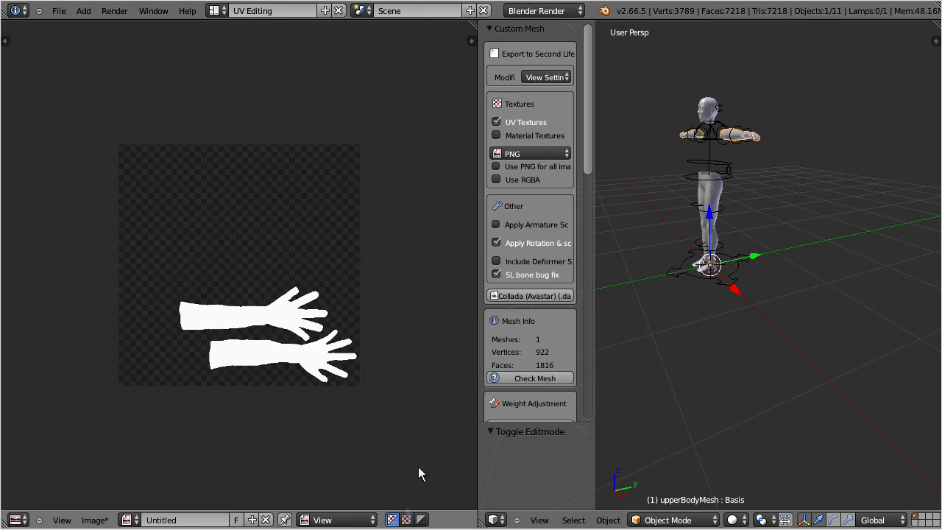
left_click(94, 520)
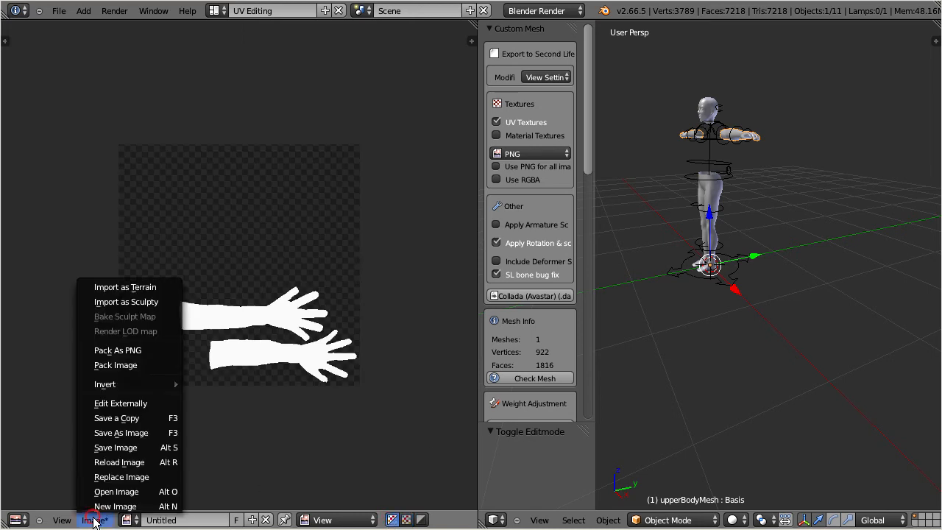